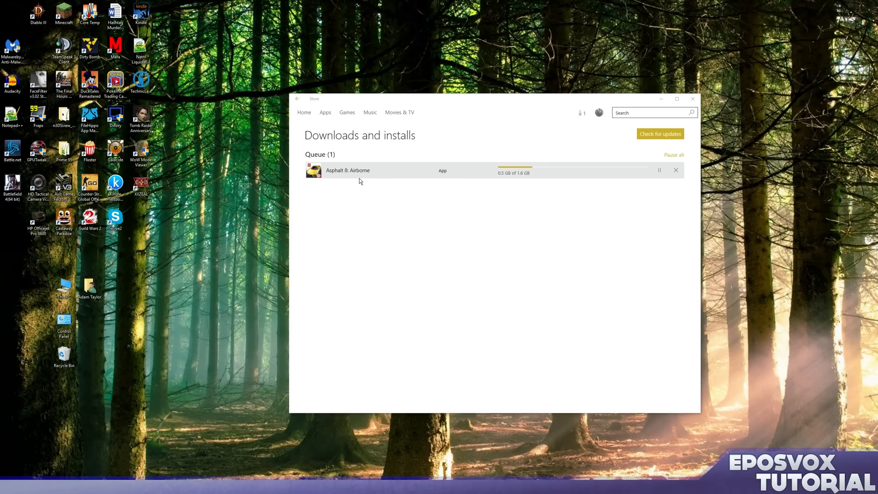
mouse_move(635, 297)
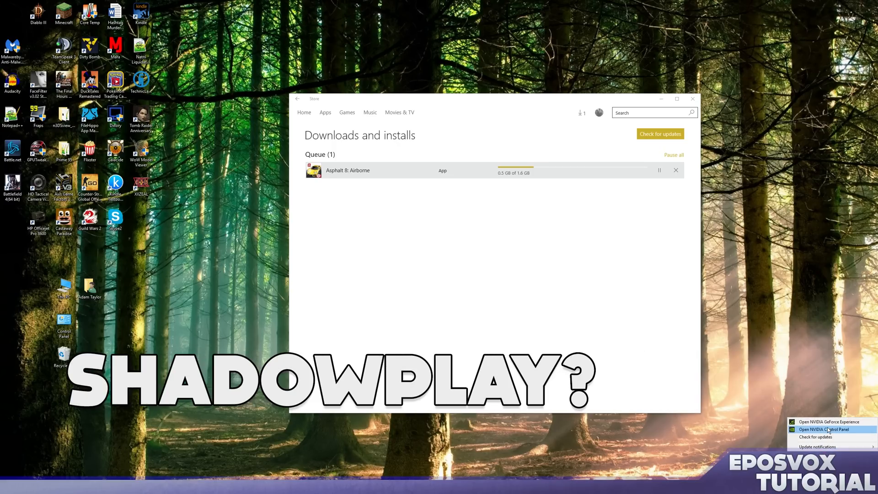
Step: Launch NVIDIA GeForce Experience from the tray icon over the Store downloads page
click(830, 422)
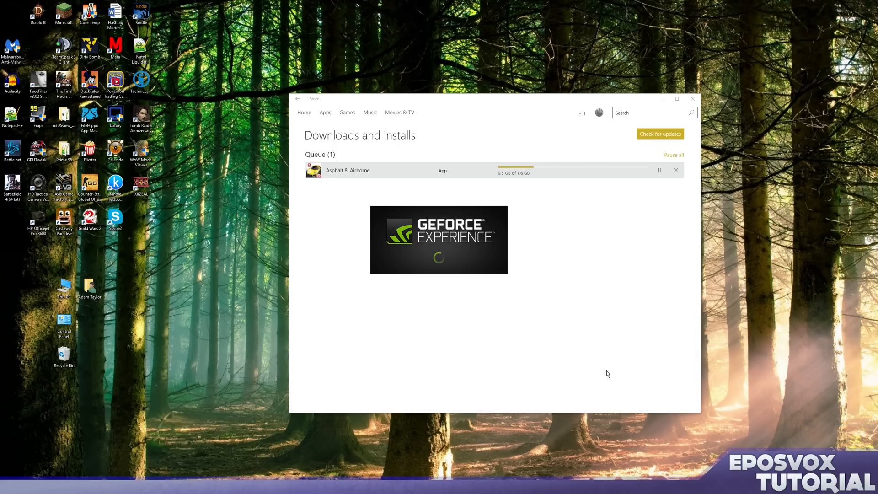
mouse_move(563, 353)
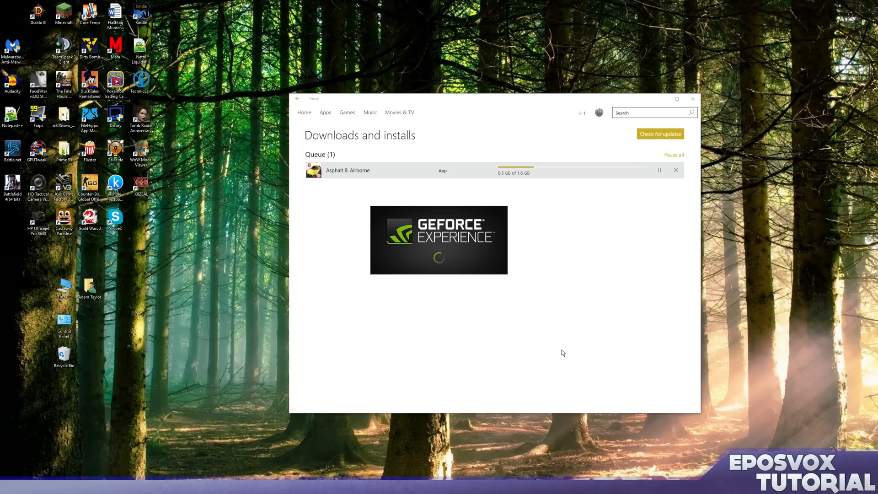
mouse_move(543, 360)
text(mode)
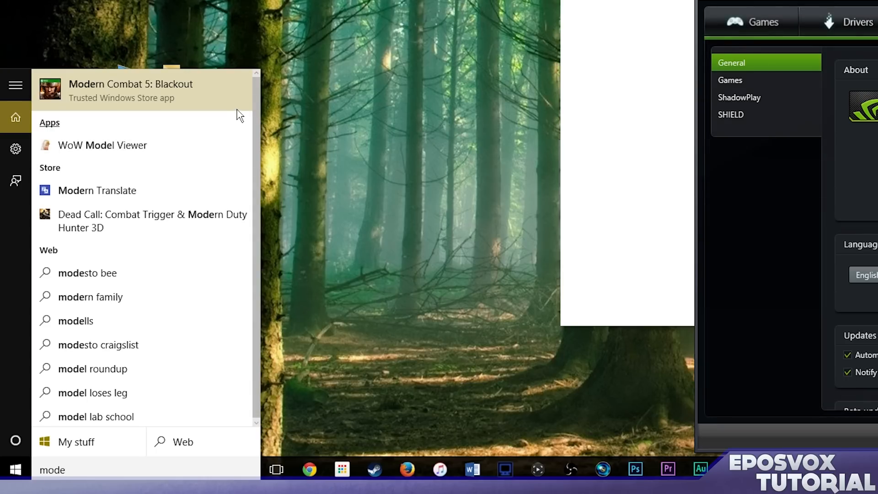
mouse_move(227, 115)
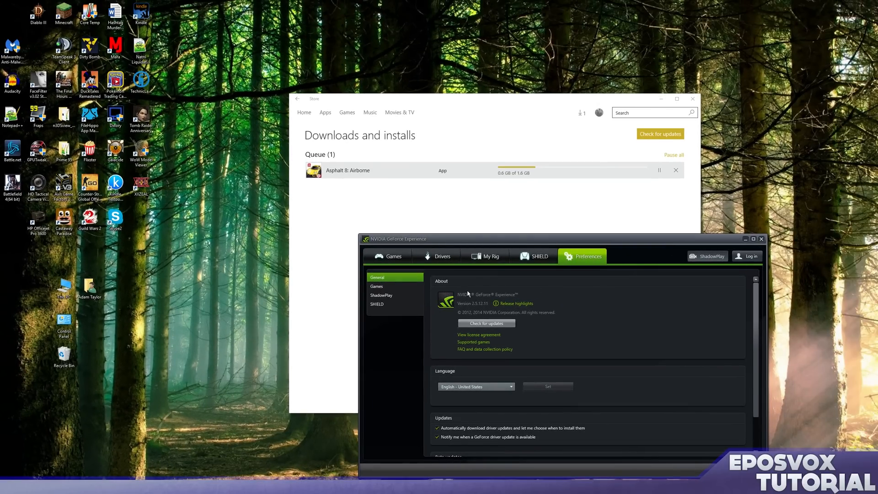
Step: Show the ShadowPlay recording panel, then launch Minecraft: Windows 10 Edition Beta from Start
click(707, 256)
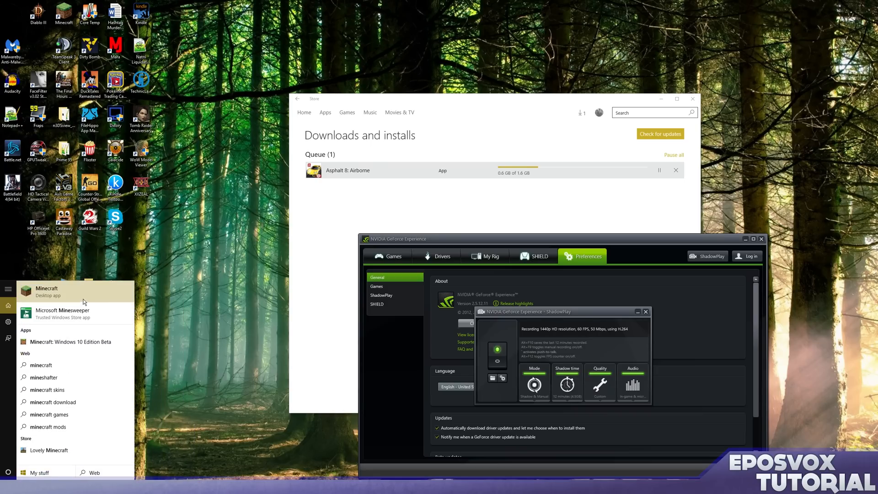
click(69, 342)
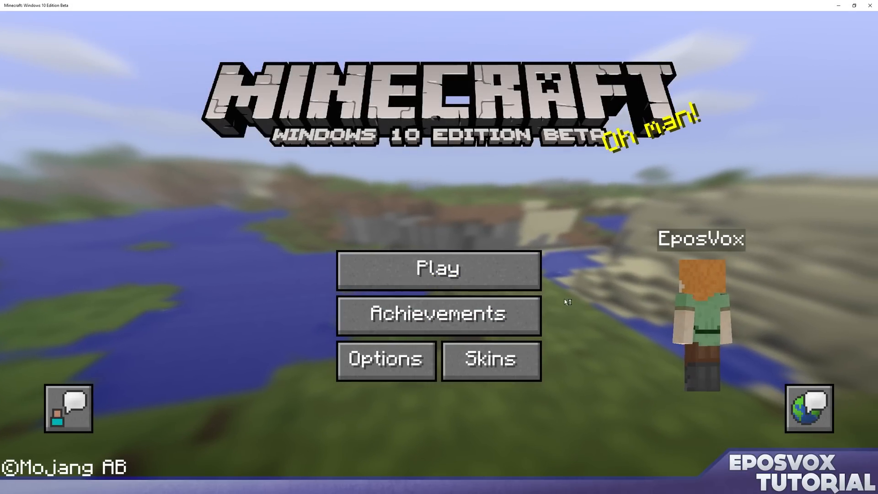
Step: Create a new survival world named 'Test' and enter it
click(437, 269)
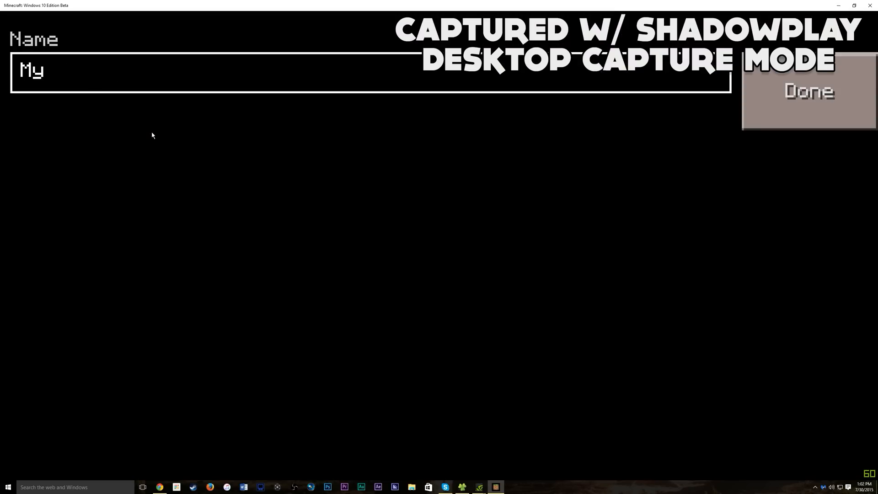
text(Test)
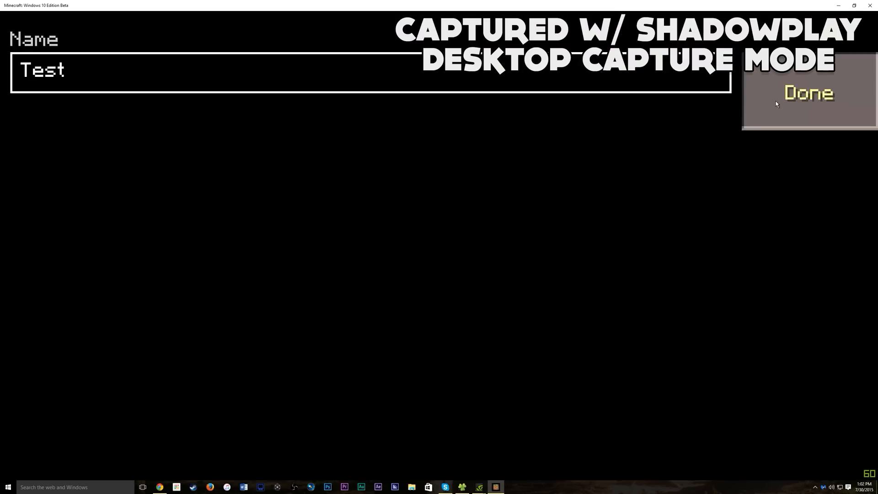
click(809, 92)
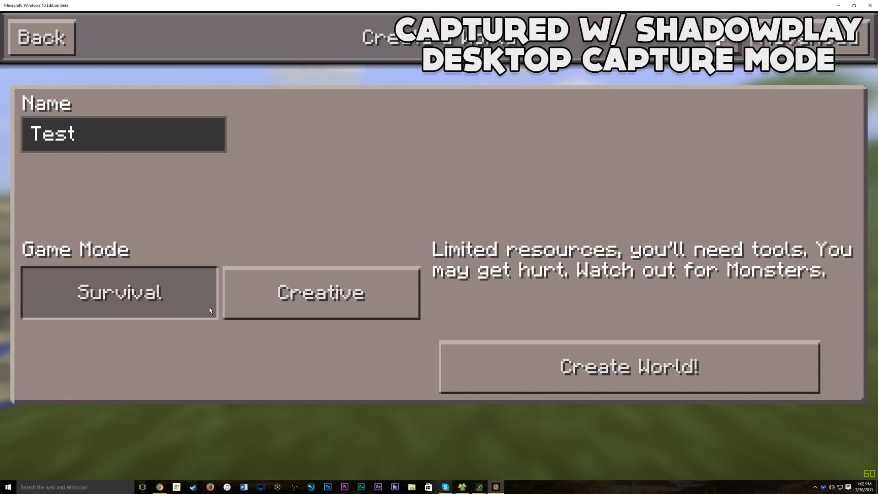
click(630, 367)
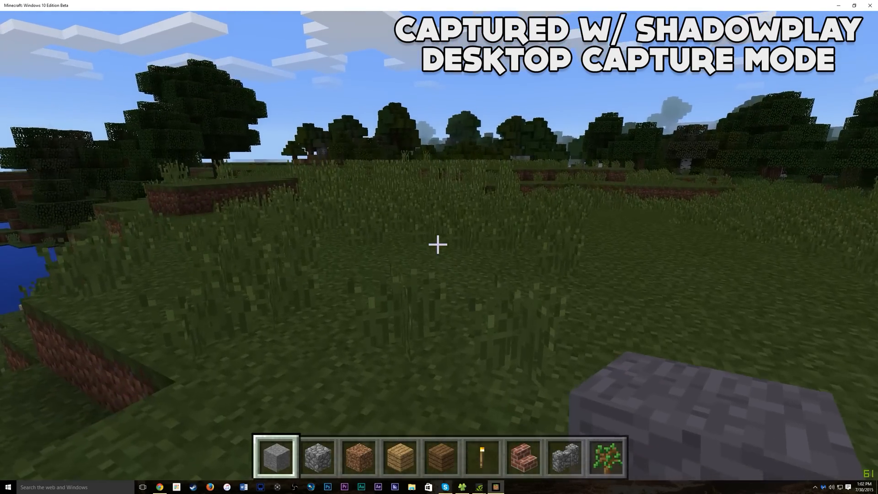
Step: Review the game Options and Controls settings from the pause menu, then return to play
key(Escape)
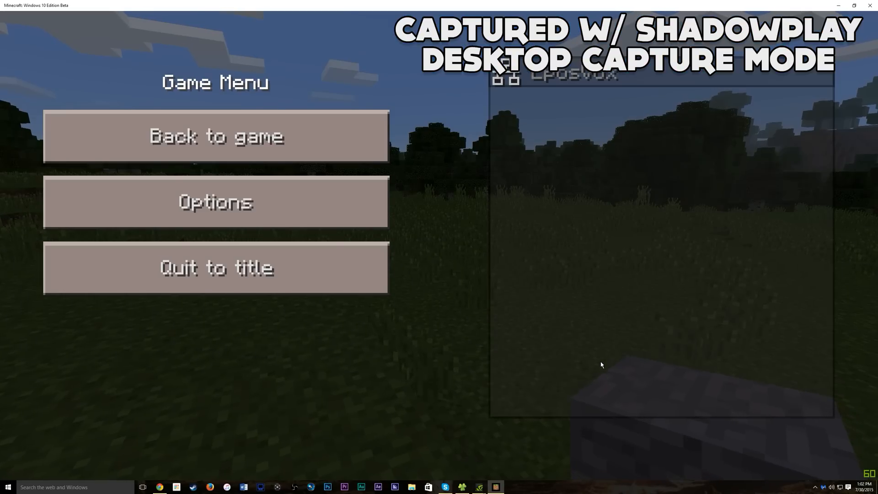
click(218, 202)
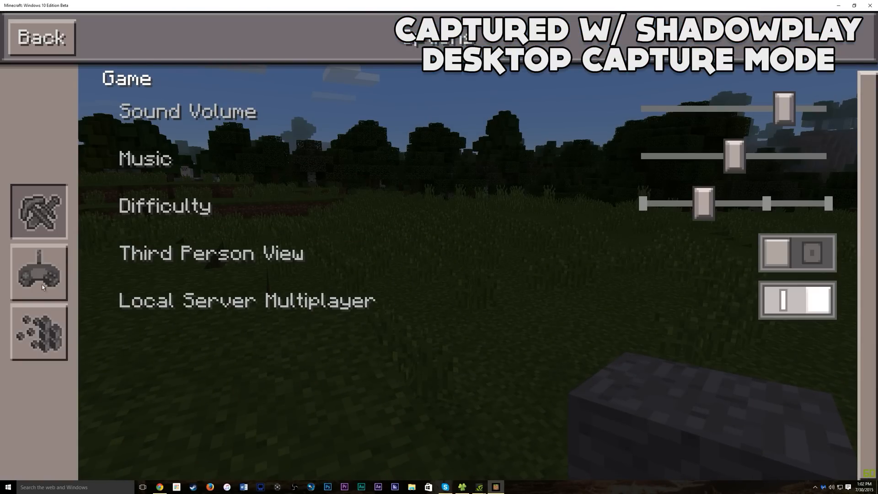
click(36, 282)
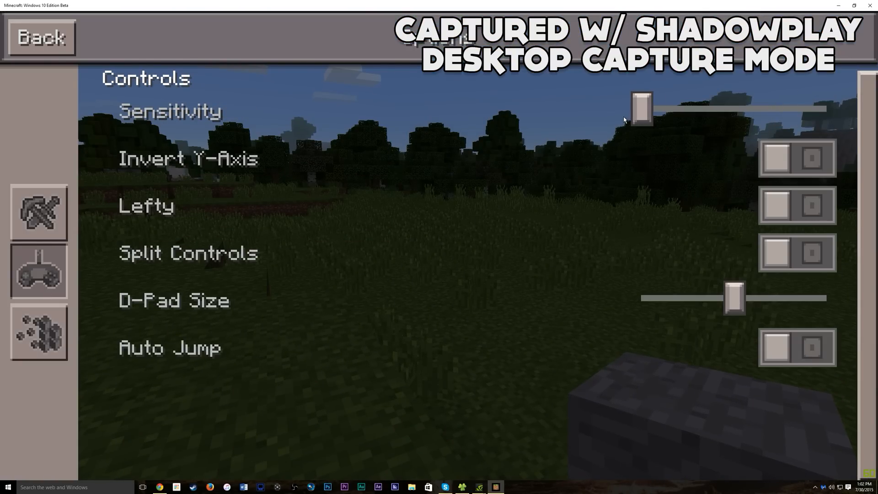
click(40, 37)
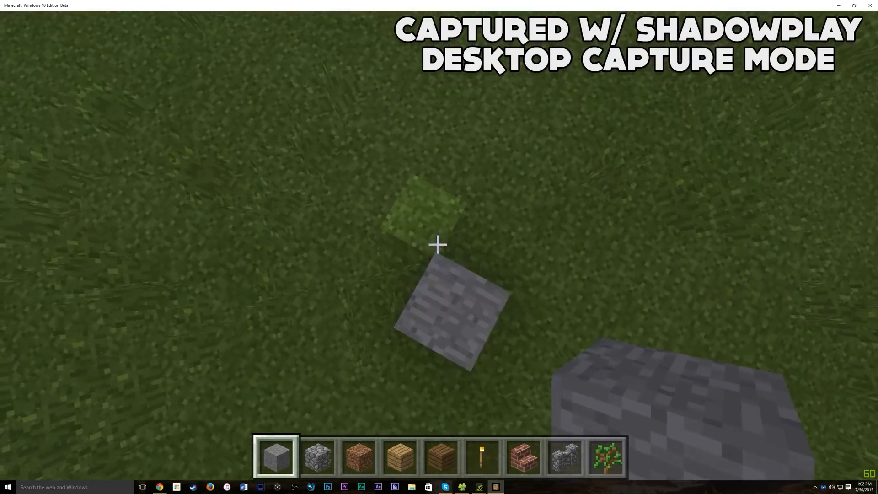
mouse_move(437, 247)
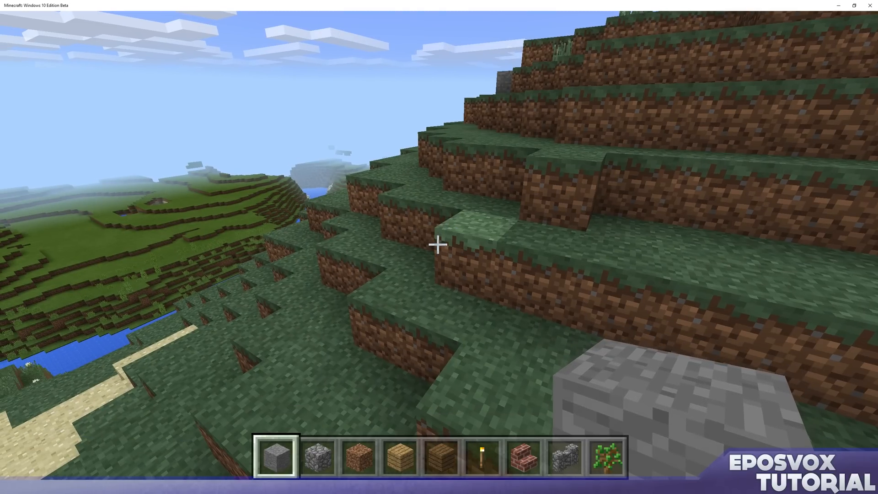
mouse_move(437, 247)
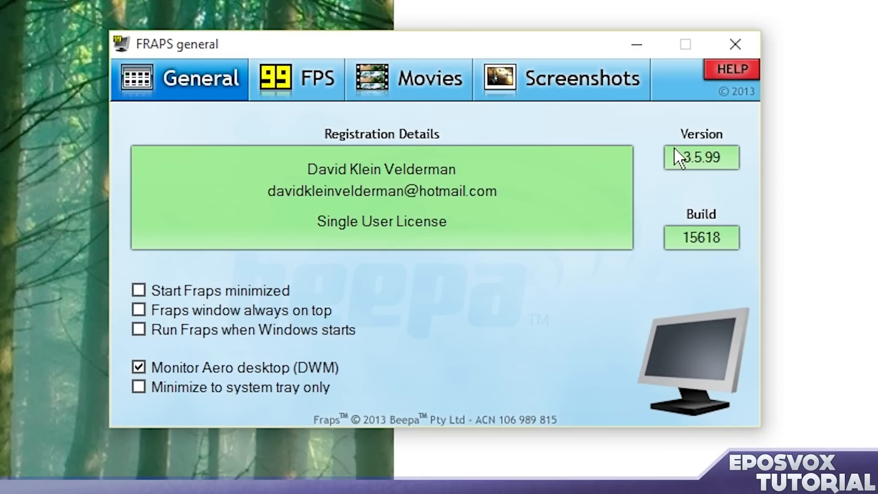
mouse_move(680, 165)
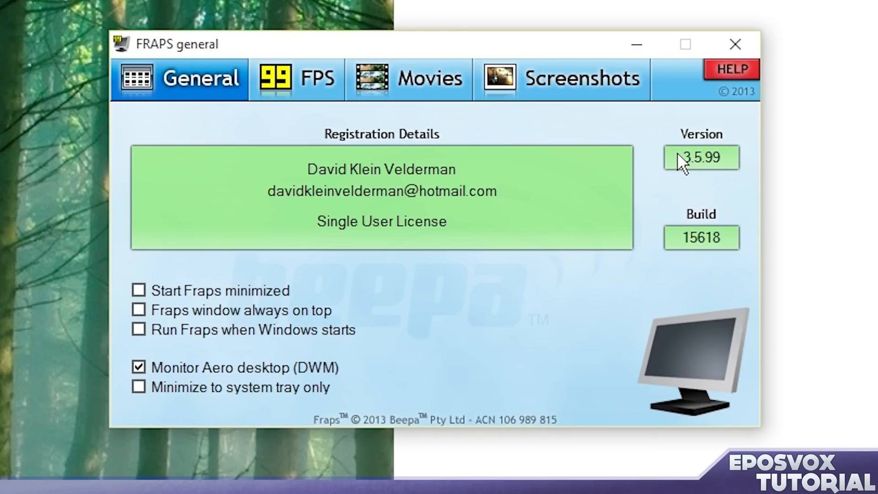
mouse_move(716, 267)
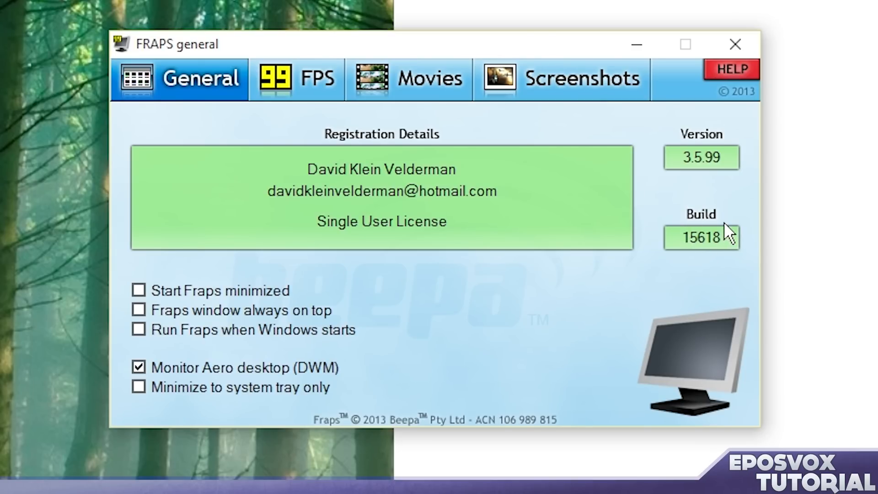
mouse_move(723, 215)
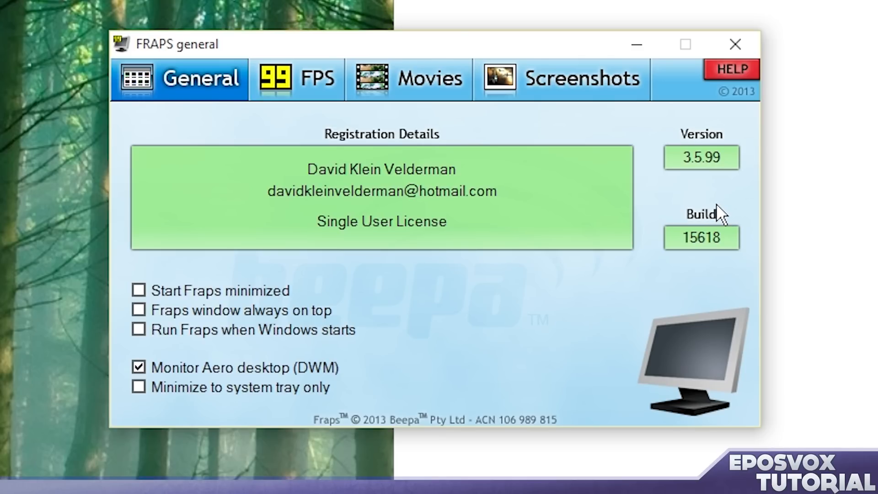
mouse_move(716, 216)
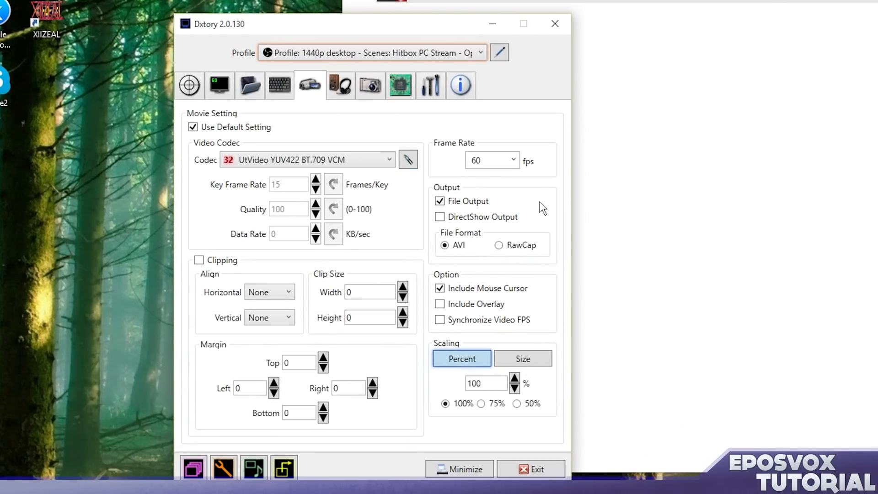
mouse_move(469, 281)
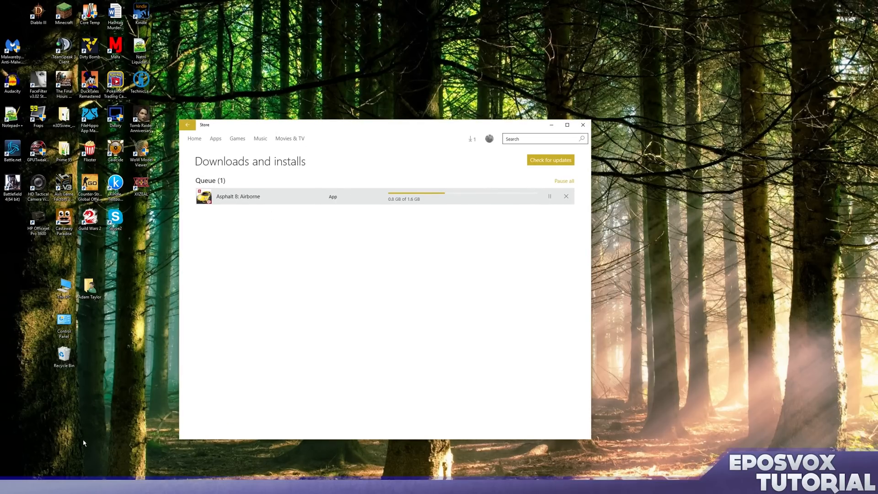
Step: Search Start for 'min' to relaunch Minecraft: Windows 10 Edition Beta
click(5, 490)
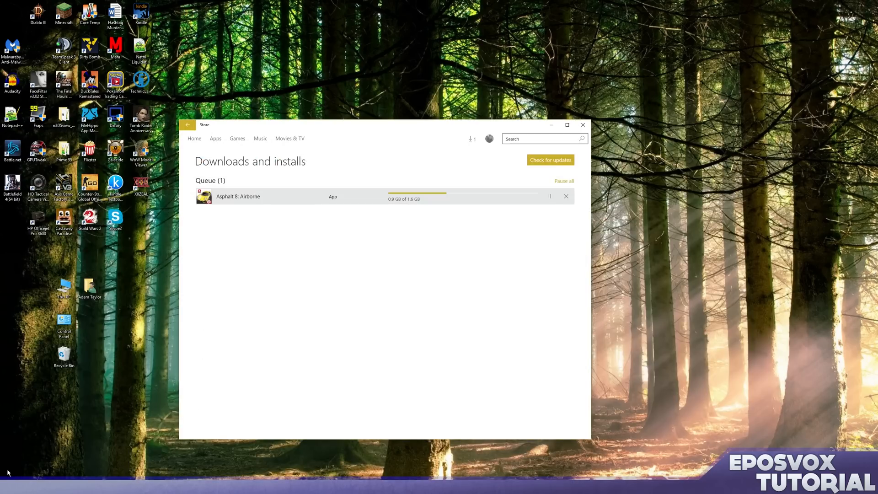
text(min)
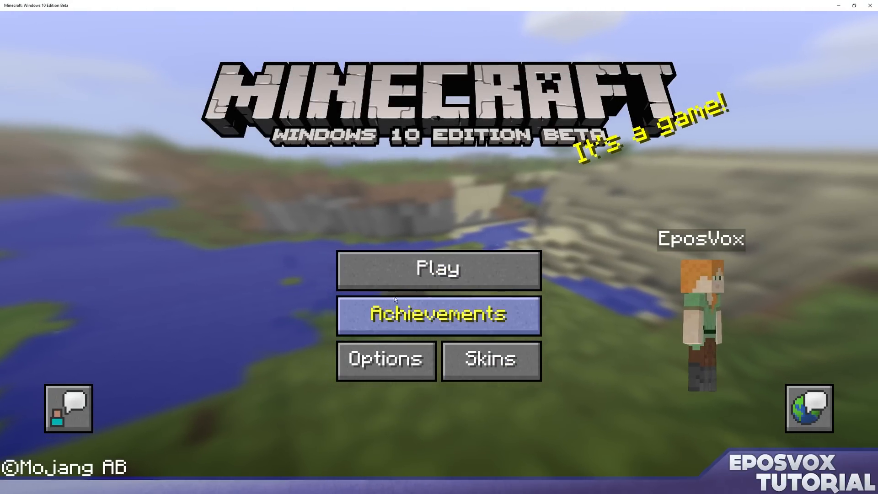
Step: Load the saved world and walk across the hills into a grassy meadow
click(439, 270)
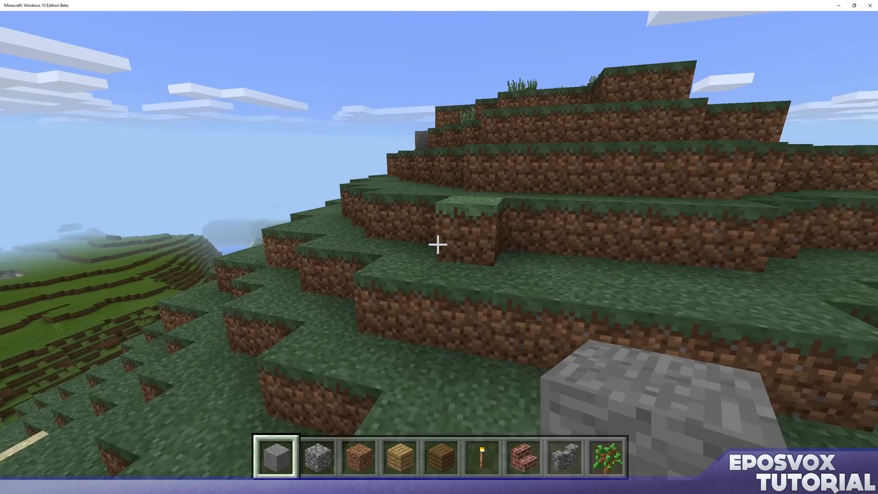
mouse_move(439, 245)
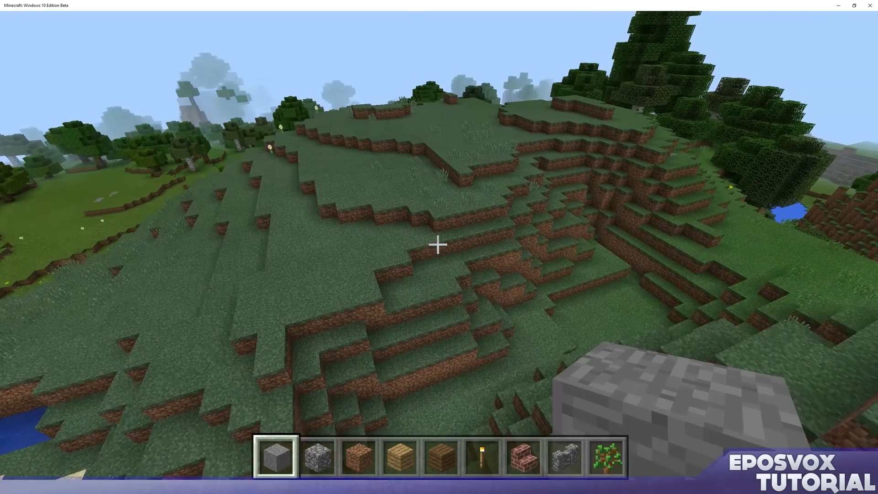
mouse_move(439, 243)
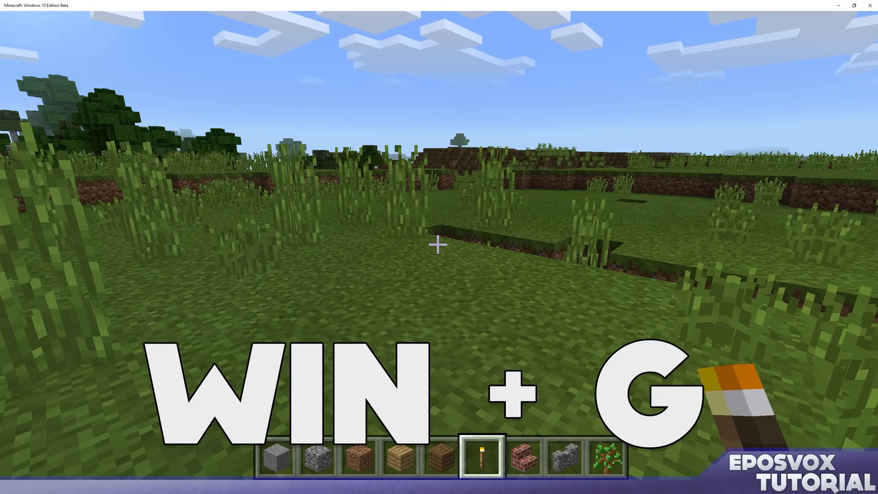
Step: Bring up the Xbox Game Bar over the Minecraft world with Win+G
key(Win+G)
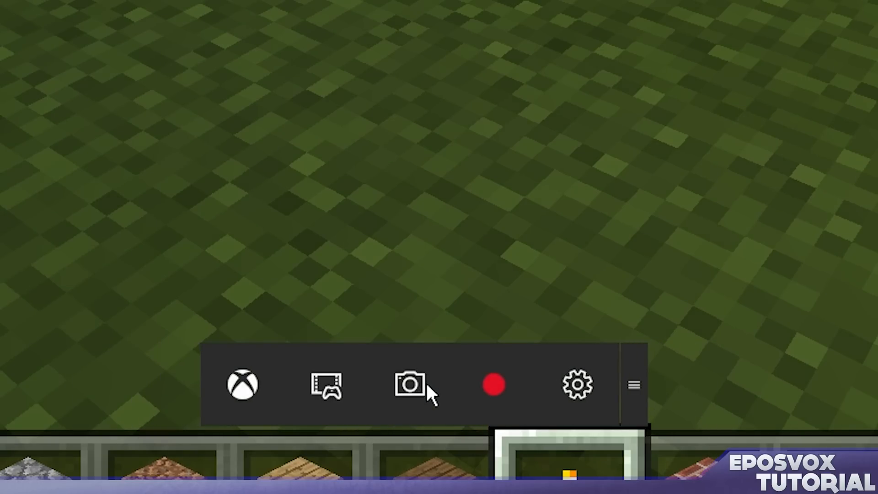
mouse_move(493, 385)
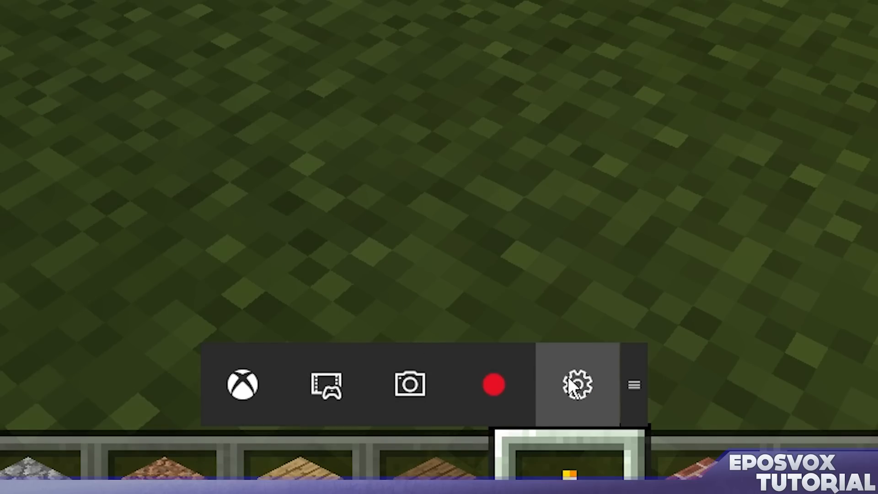
Step: In Game Bar capture settings, toggle background recording off and back on (last 30 seconds)
click(576, 385)
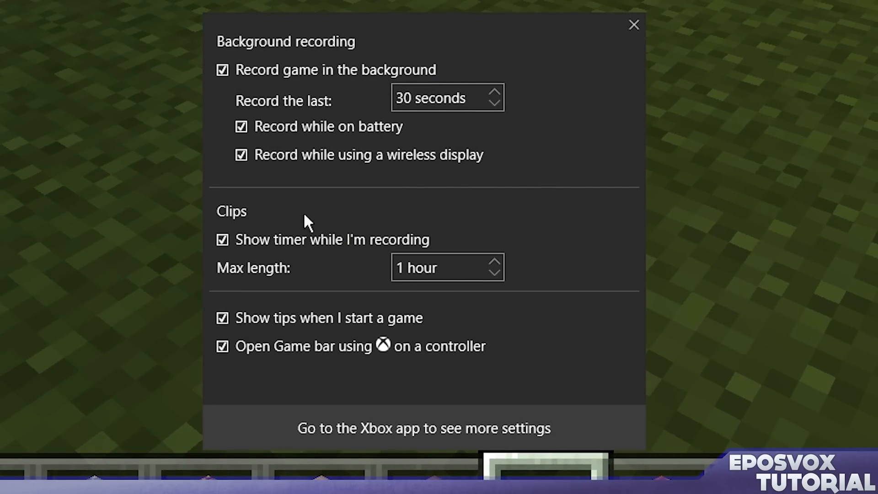
mouse_move(495, 97)
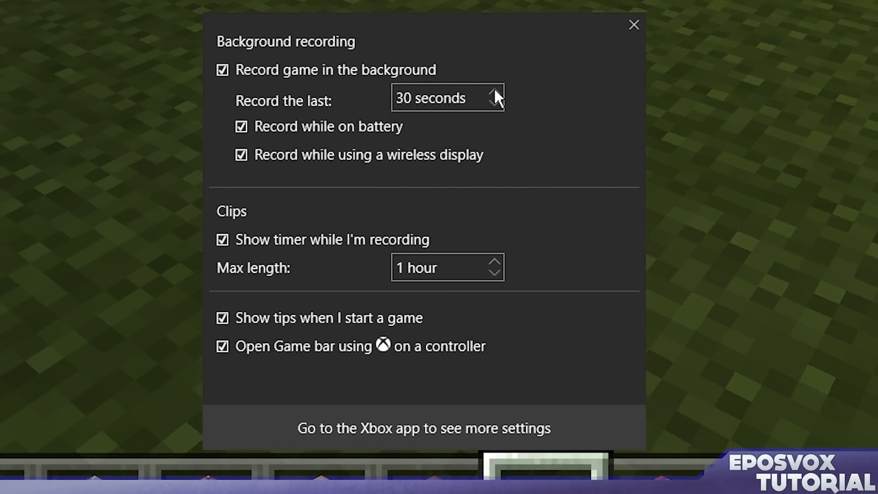
mouse_move(439, 90)
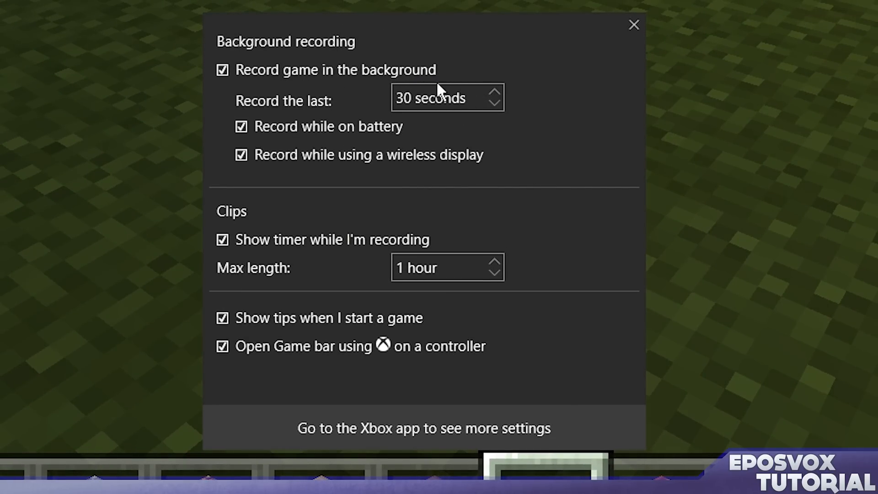
mouse_move(421, 99)
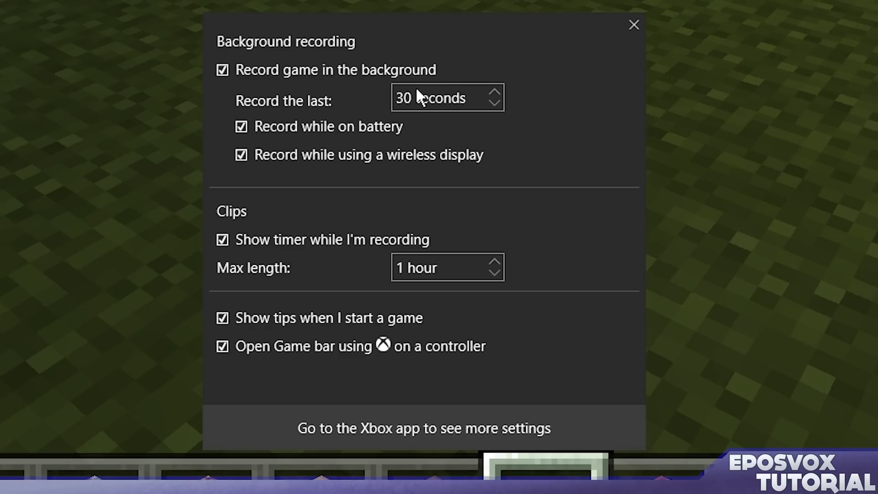
mouse_move(439, 106)
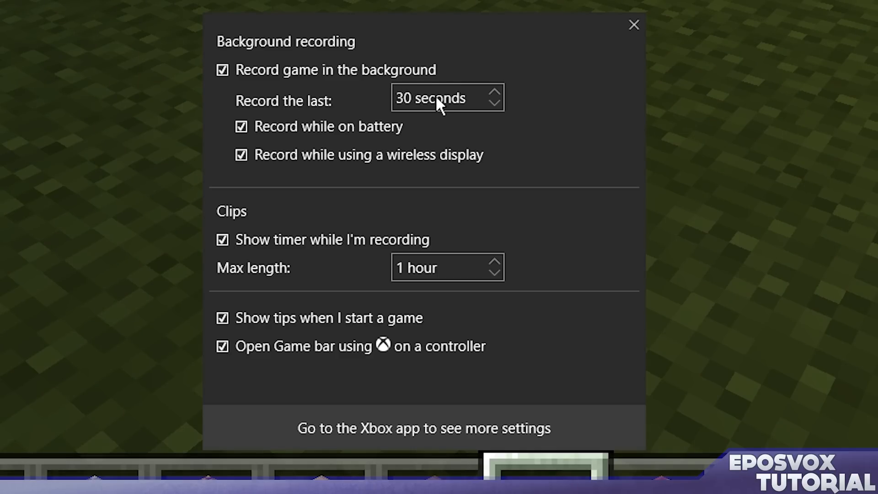
click(223, 70)
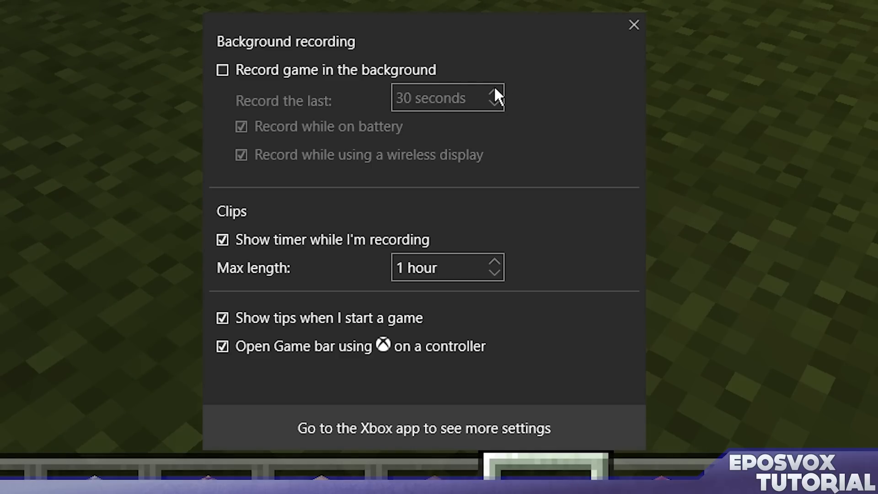
click(225, 69)
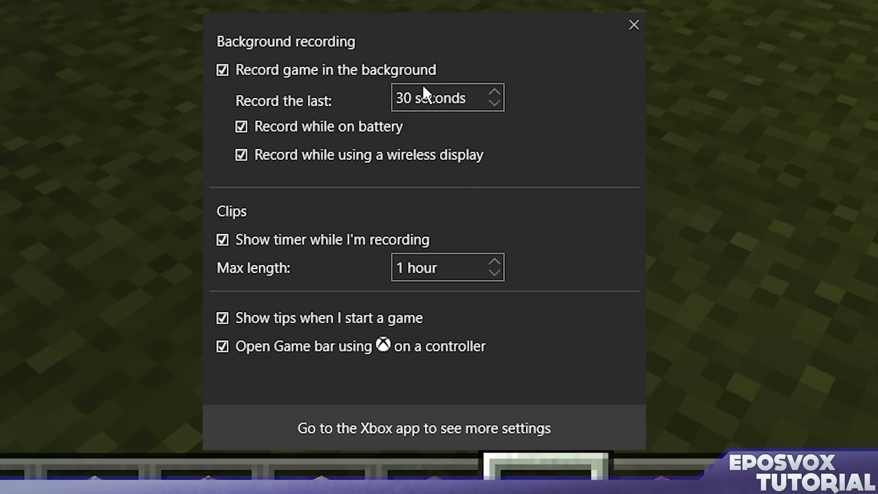
mouse_move(437, 282)
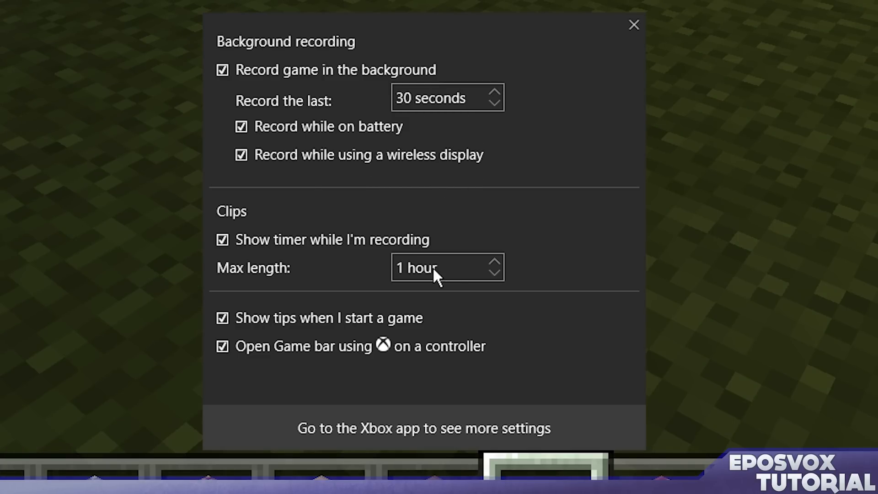
mouse_move(353, 310)
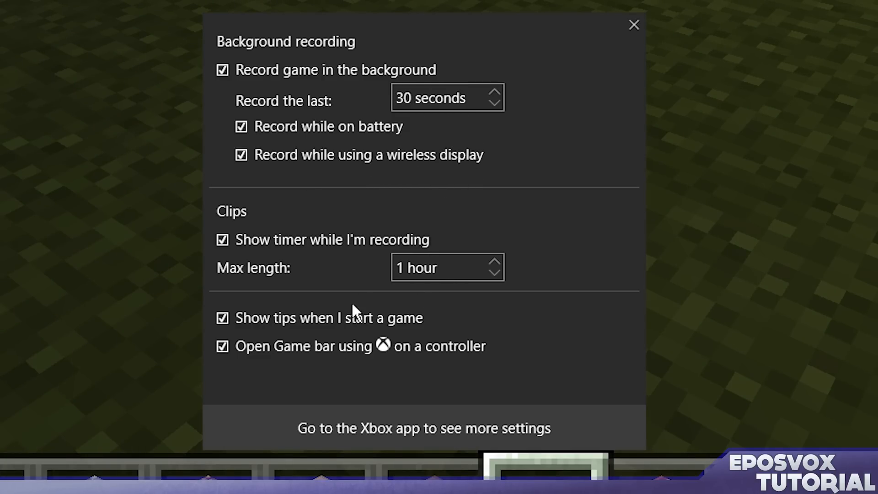
mouse_move(395, 260)
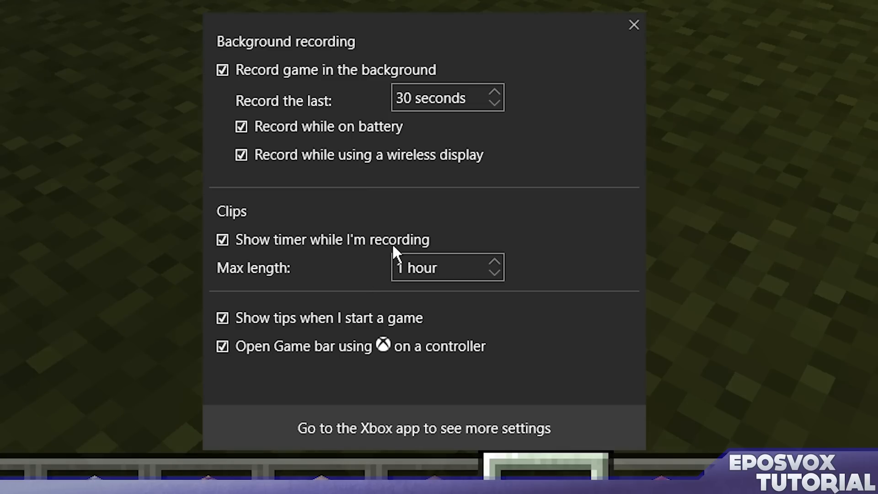
mouse_move(311, 357)
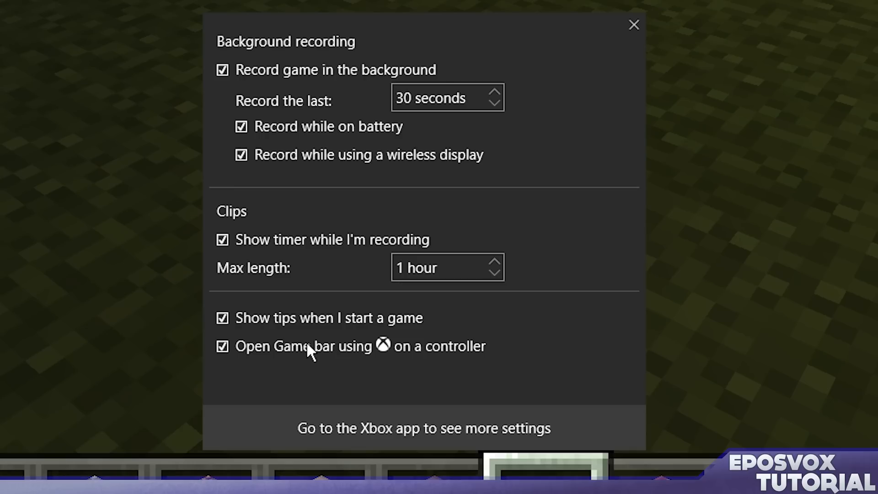
mouse_move(650, 93)
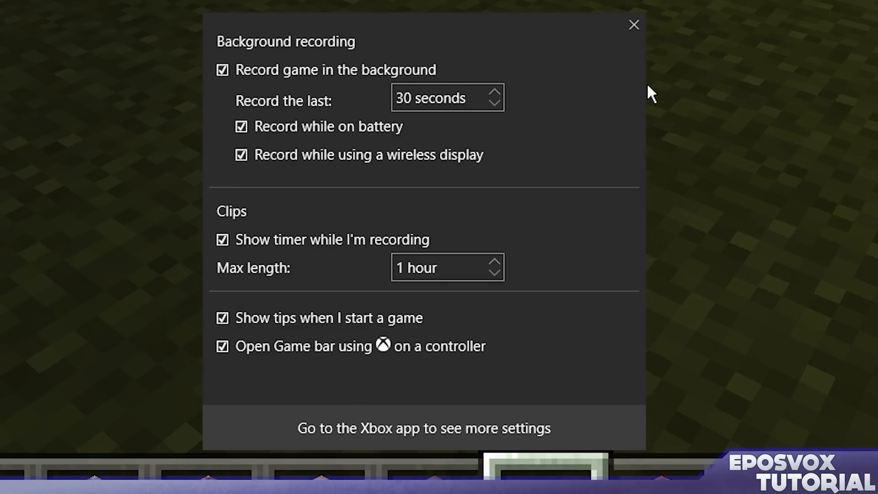
mouse_move(665, 121)
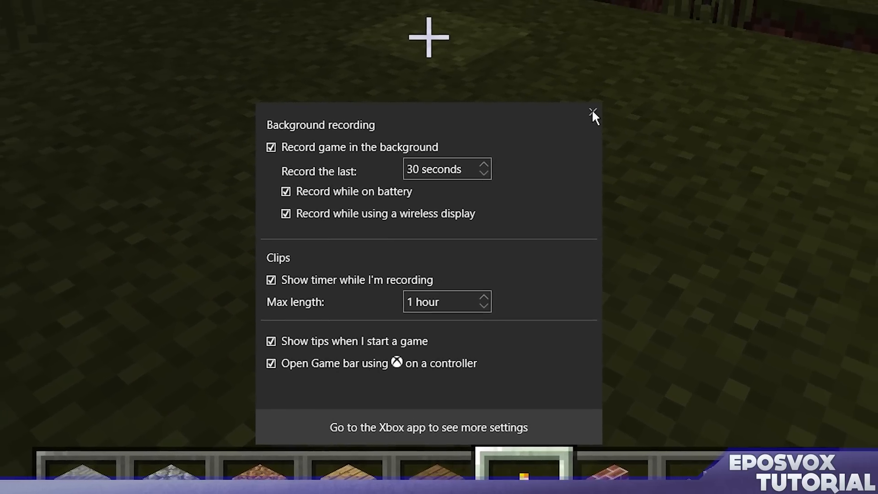
Step: Close the capture settings and start a Game Bar recording with Win+Alt+R
click(591, 110)
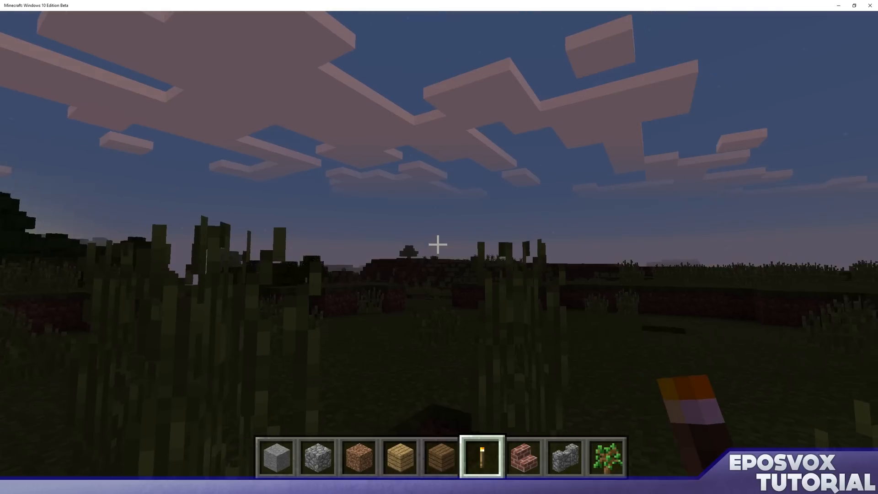
key(Win+Alt+R)
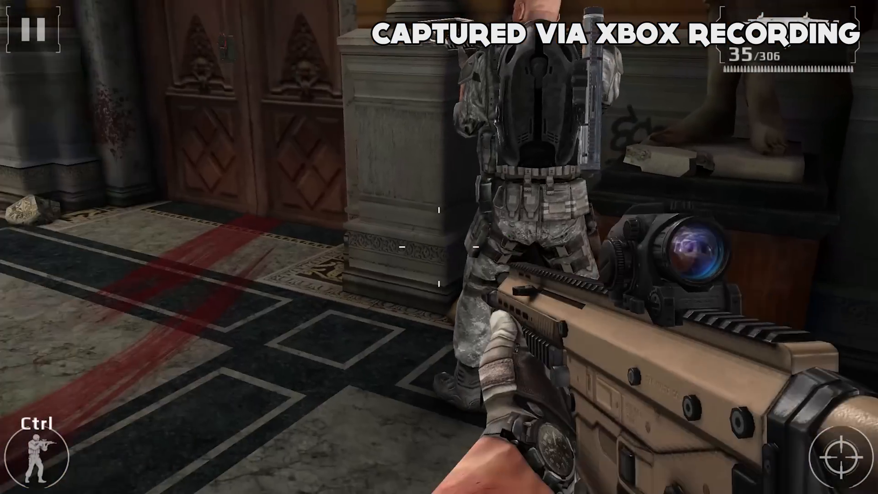
Step: Shoot at enemy soldiers in Modern Combat while the recording captures gameplay
click(834, 456)
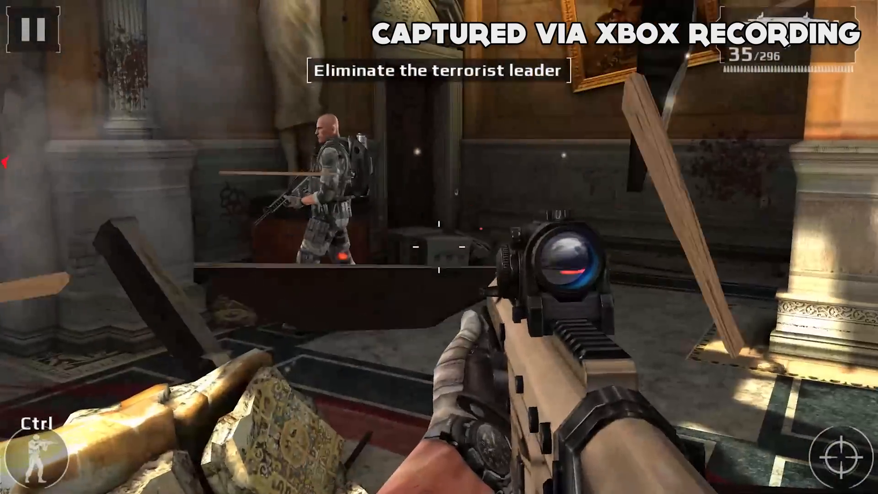
click(439, 251)
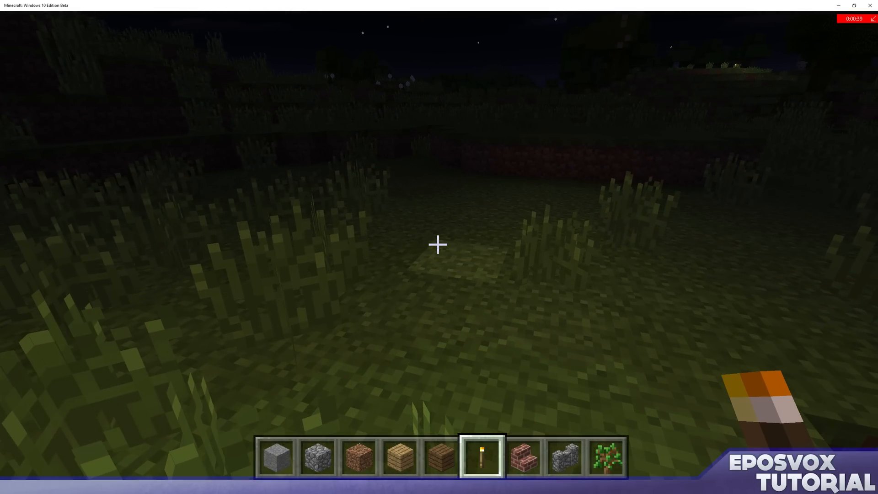
mouse_move(437, 245)
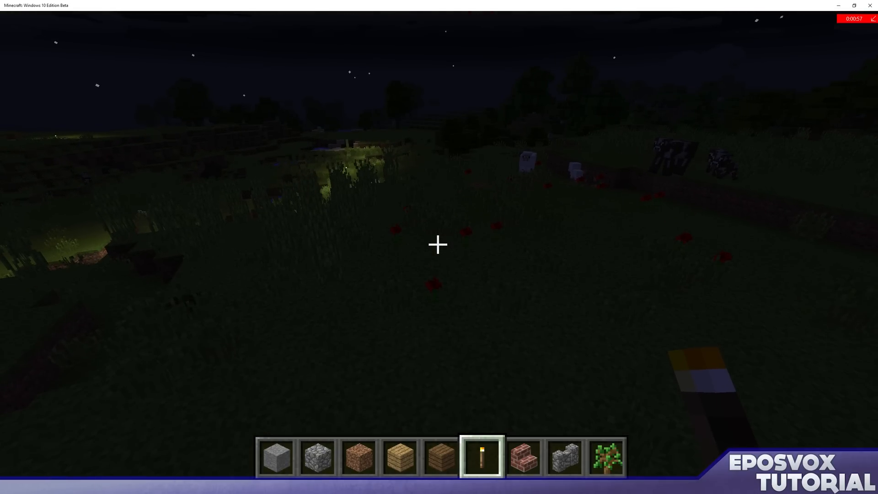
mouse_move(437, 243)
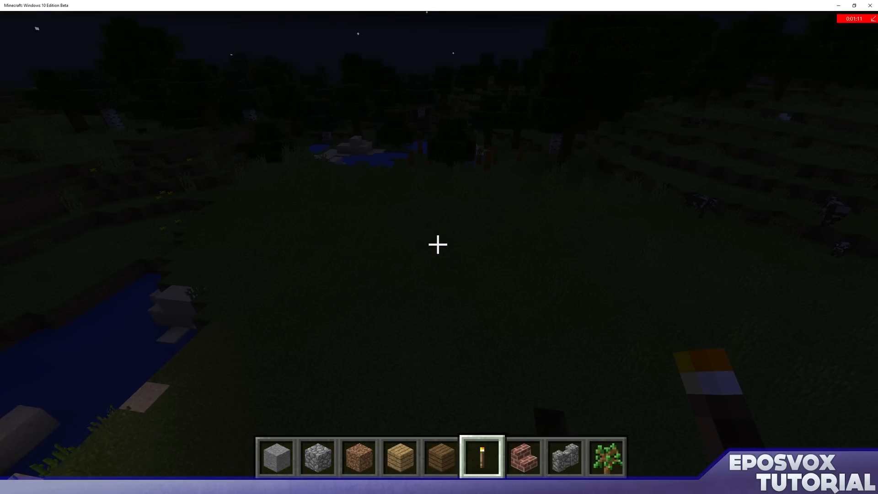
Step: Quit the world to the title screen, then bring up and cancel the Run dialog
key(Escape)
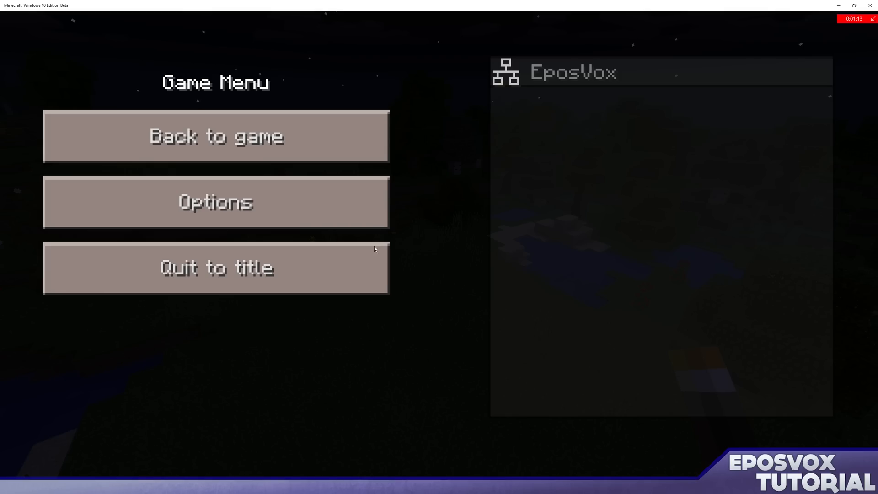
click(215, 268)
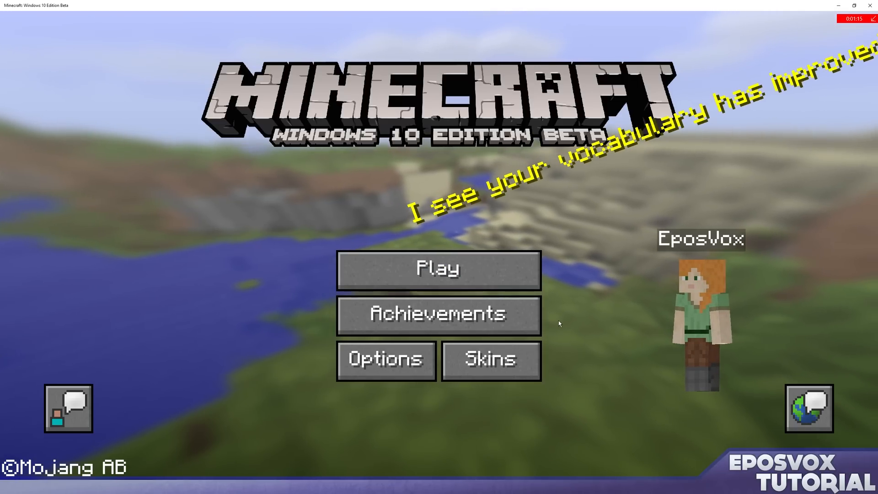
key(Win+r)
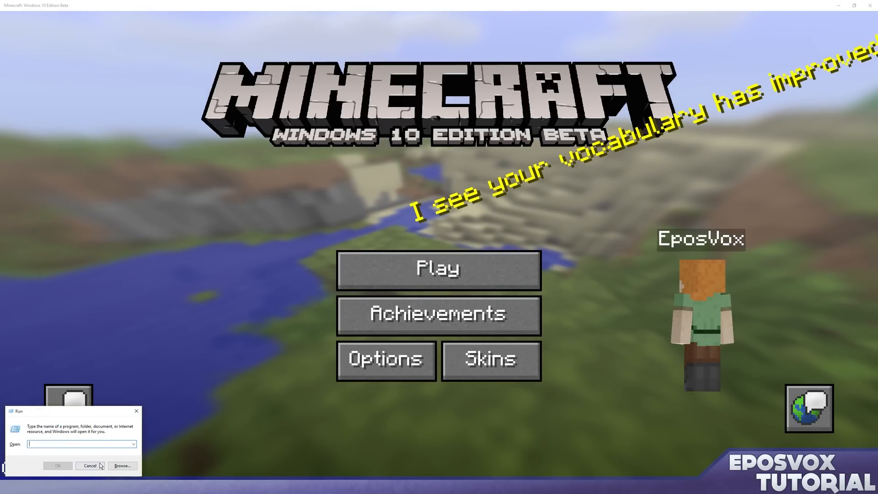
click(92, 466)
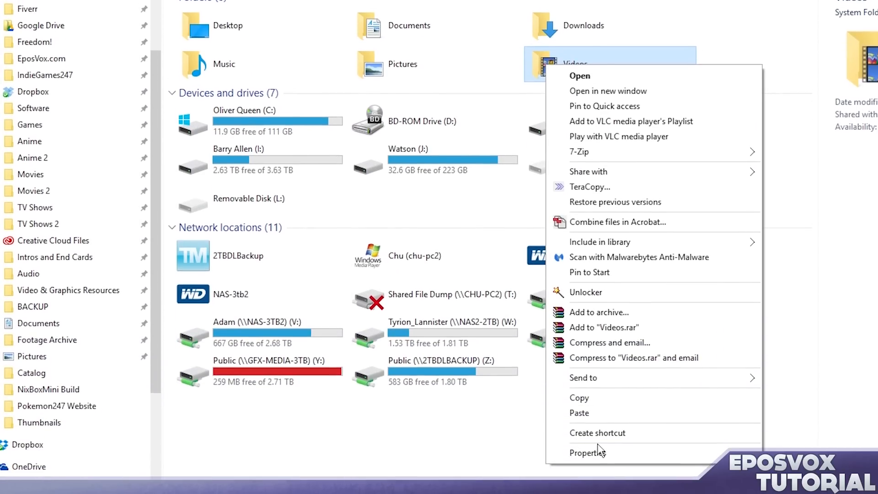
Step: Confirm the Videos folder is stored at G:\Videos in its properties, then cancel without changes
click(587, 452)
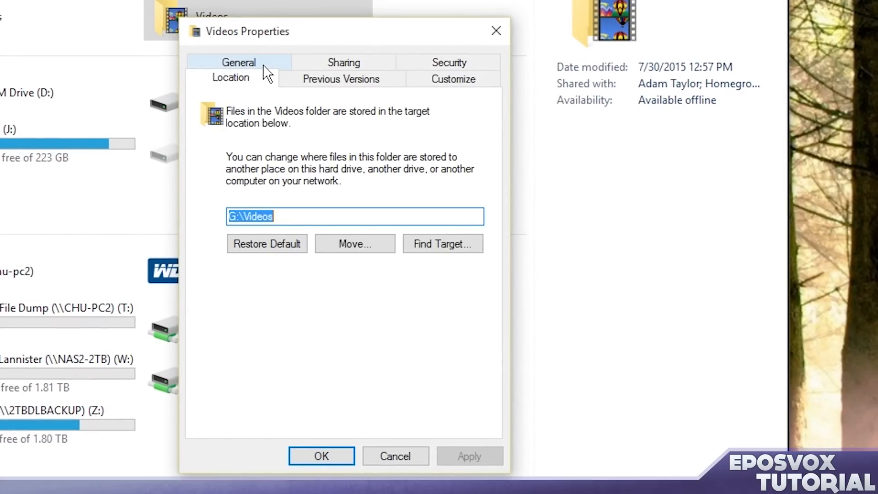
mouse_move(327, 247)
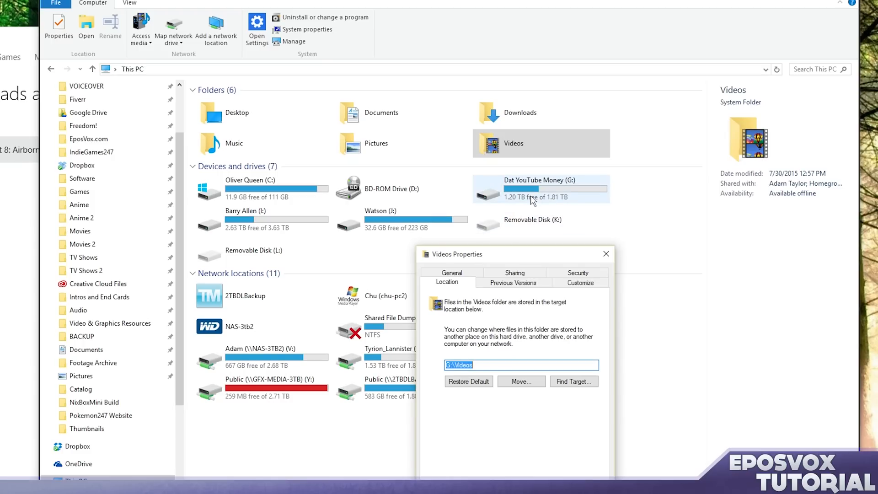
mouse_move(539, 222)
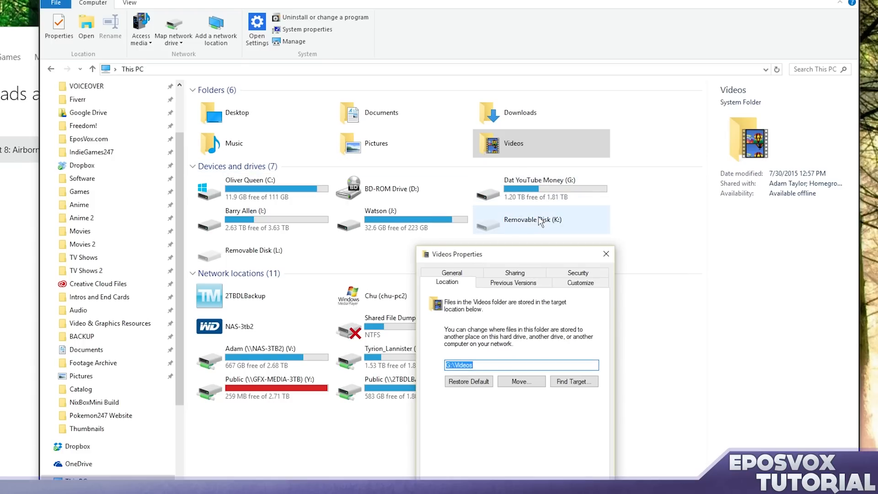
mouse_move(239, 202)
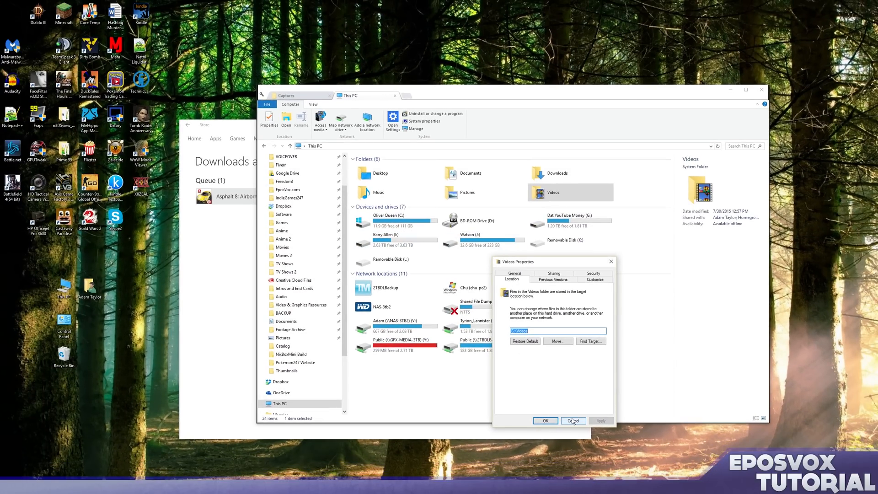
click(572, 420)
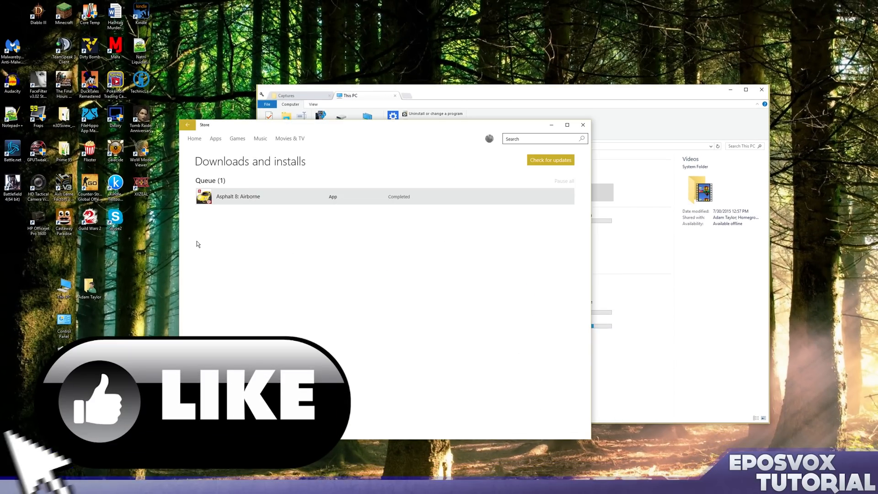